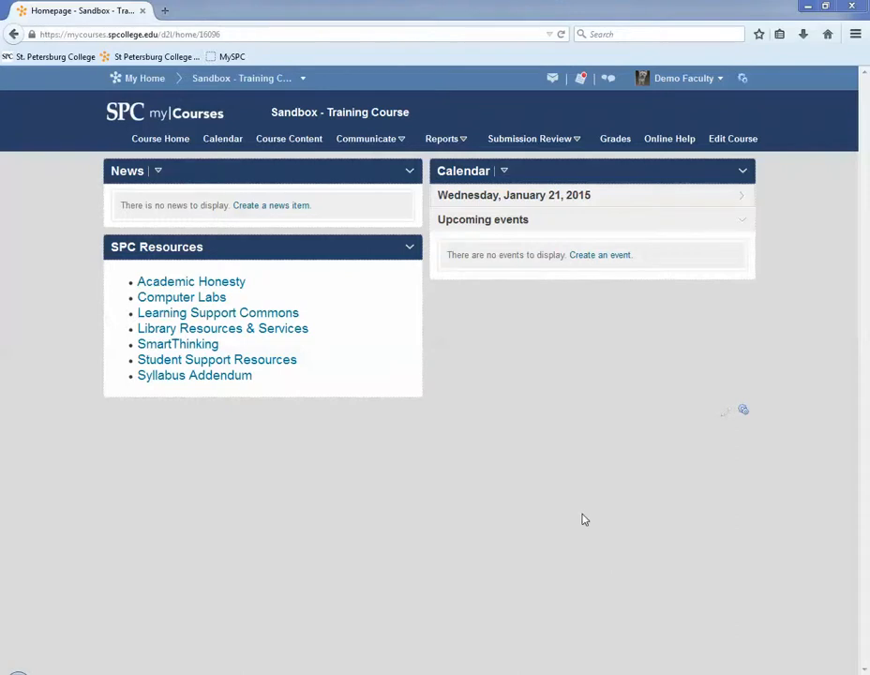
pyautogui.moveTo(580, 516)
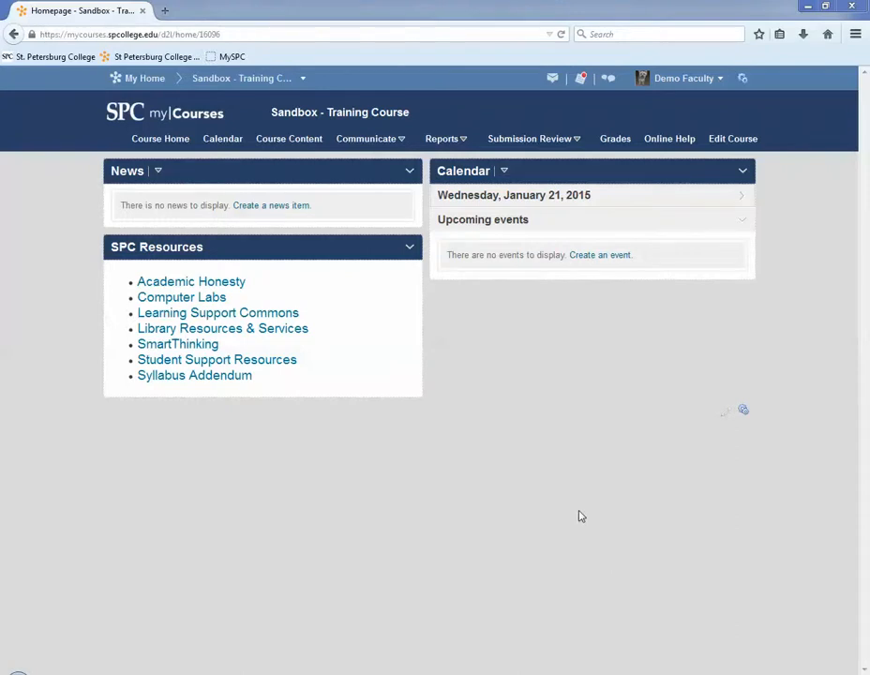
pyautogui.moveTo(579, 514)
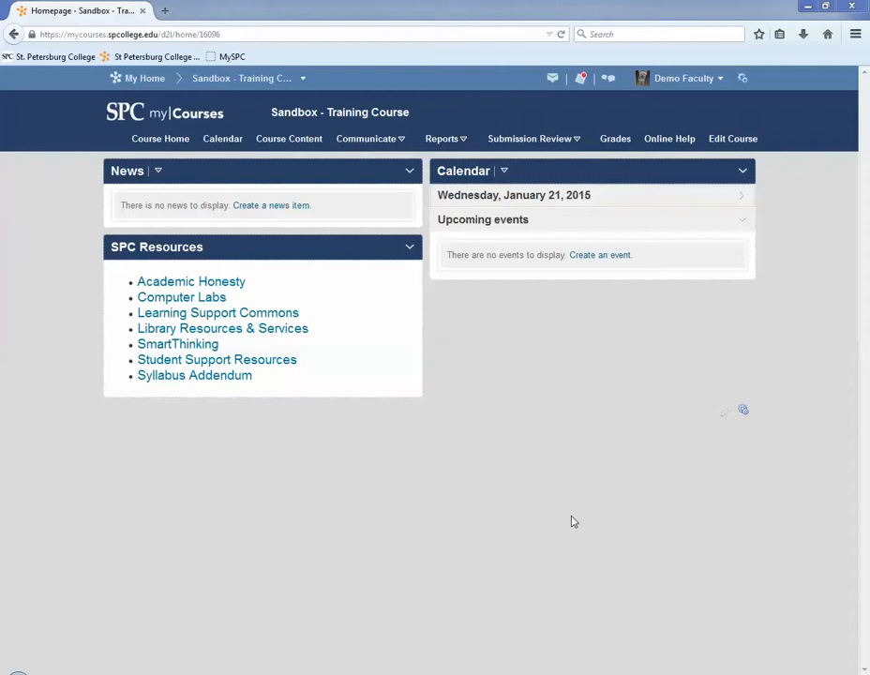
pyautogui.moveTo(559, 536)
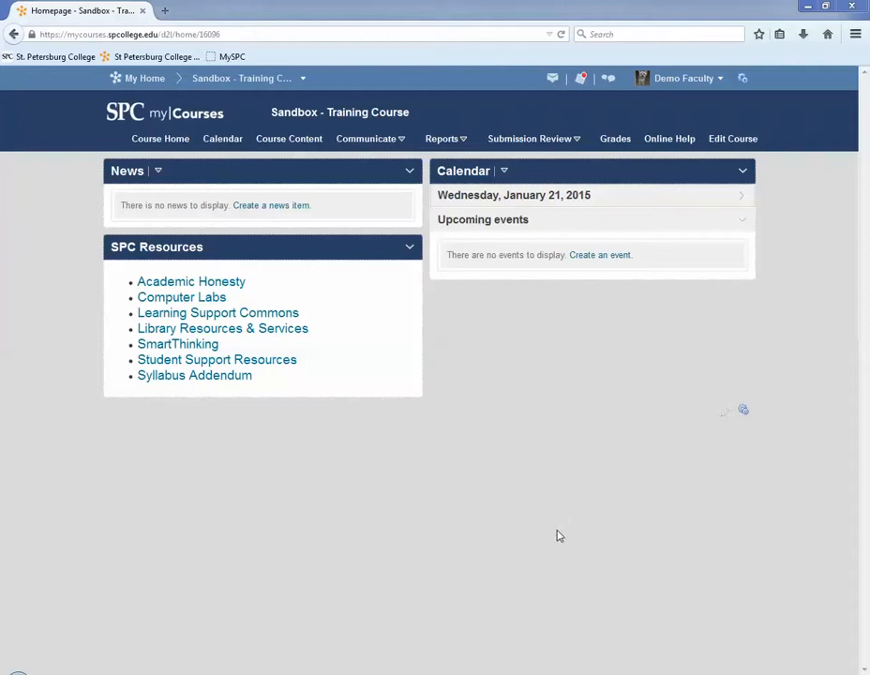
# From My Home, enter Quick Guides Course and view its empty Rubrics page.
pyautogui.click(145, 78)
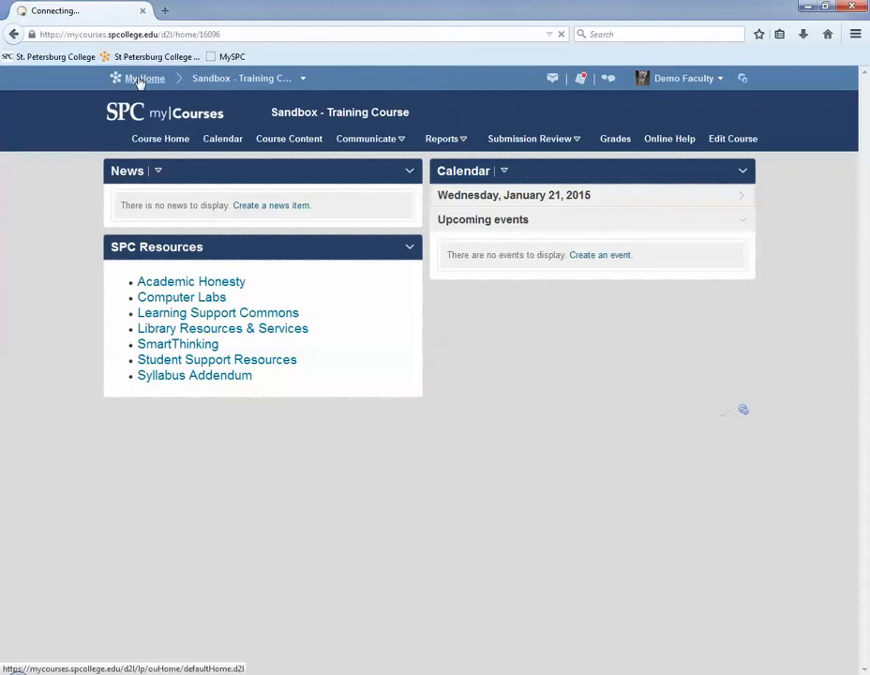
pyautogui.click(145, 78)
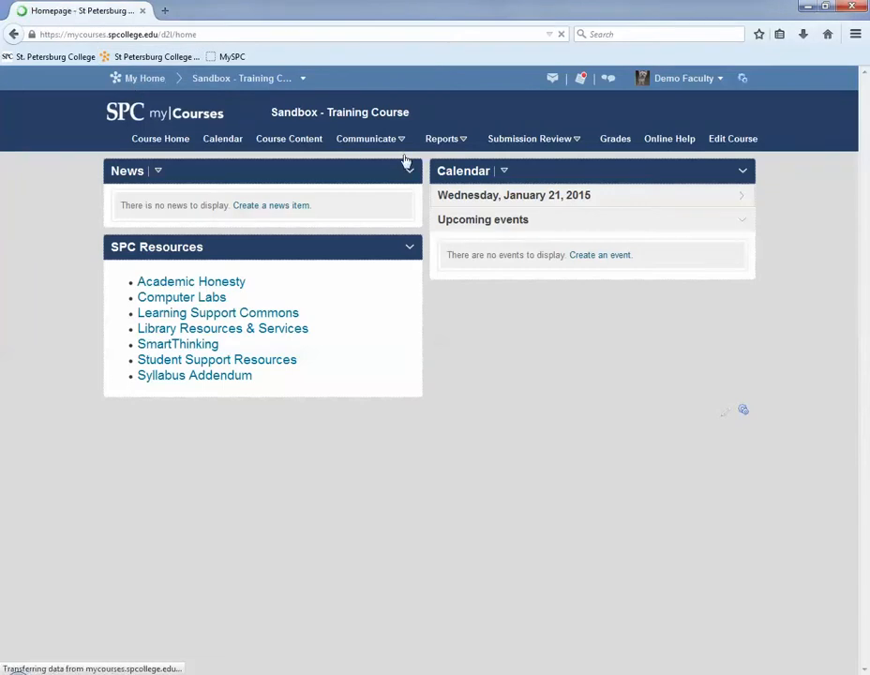
pyautogui.click(144, 78)
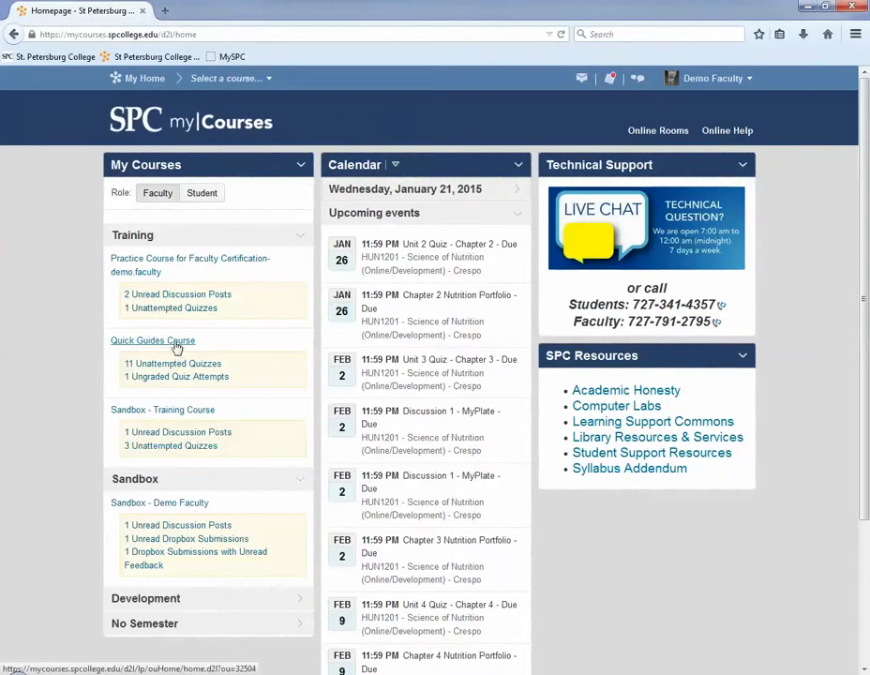
pyautogui.click(152, 340)
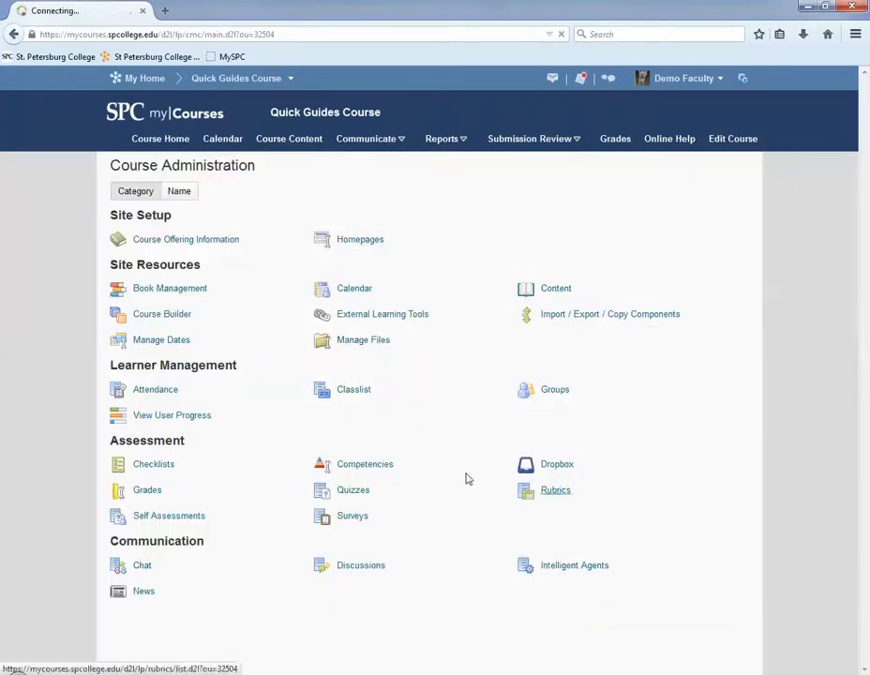
pyautogui.click(555, 489)
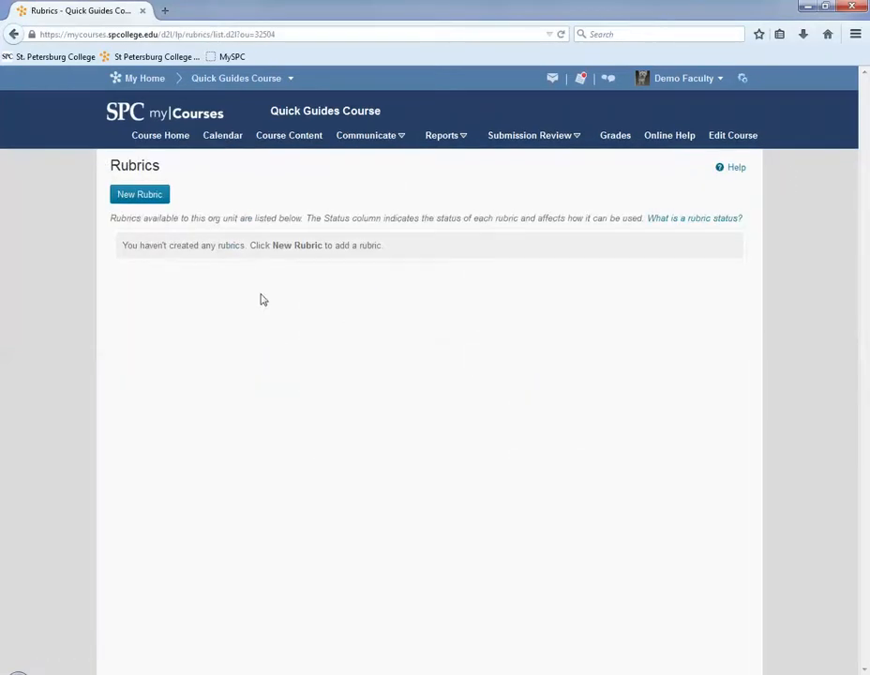
pyautogui.moveTo(733, 135)
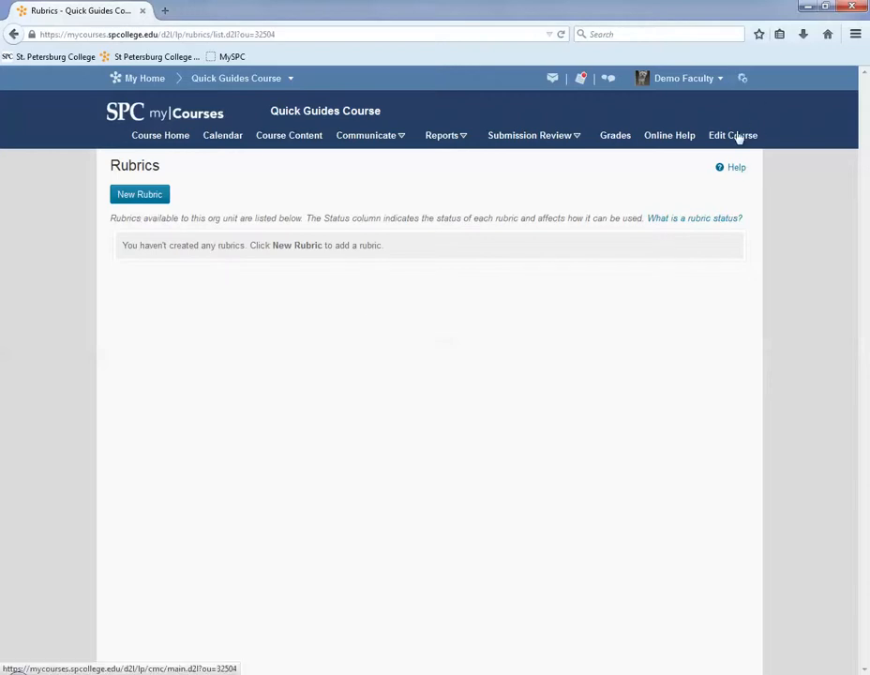
# Via Edit Course, choose Import / Export / Copy Components, then Copy Components from another Org Unit.
pyautogui.click(732, 135)
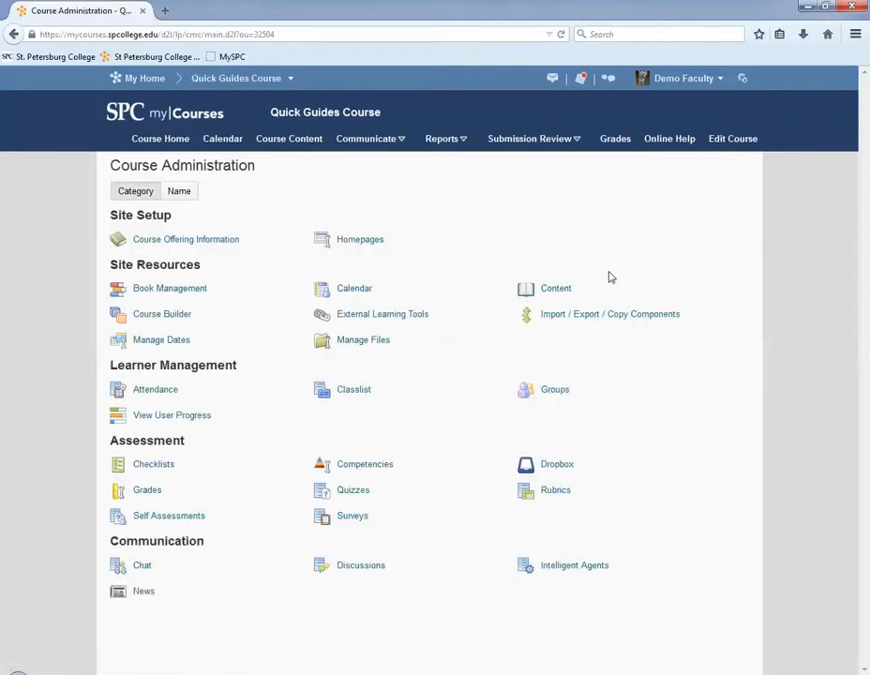
pyautogui.click(609, 314)
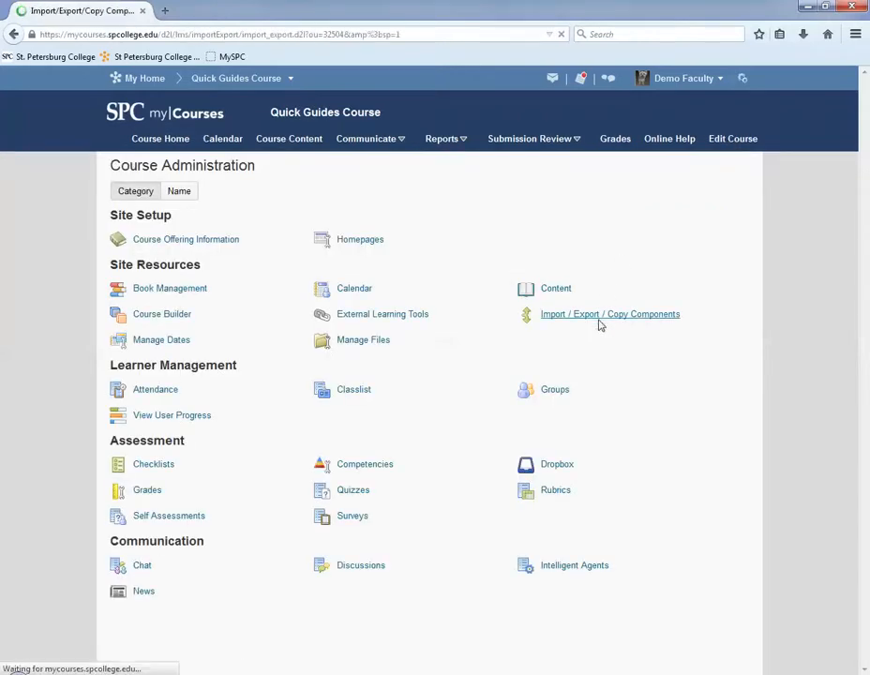
pyautogui.click(609, 314)
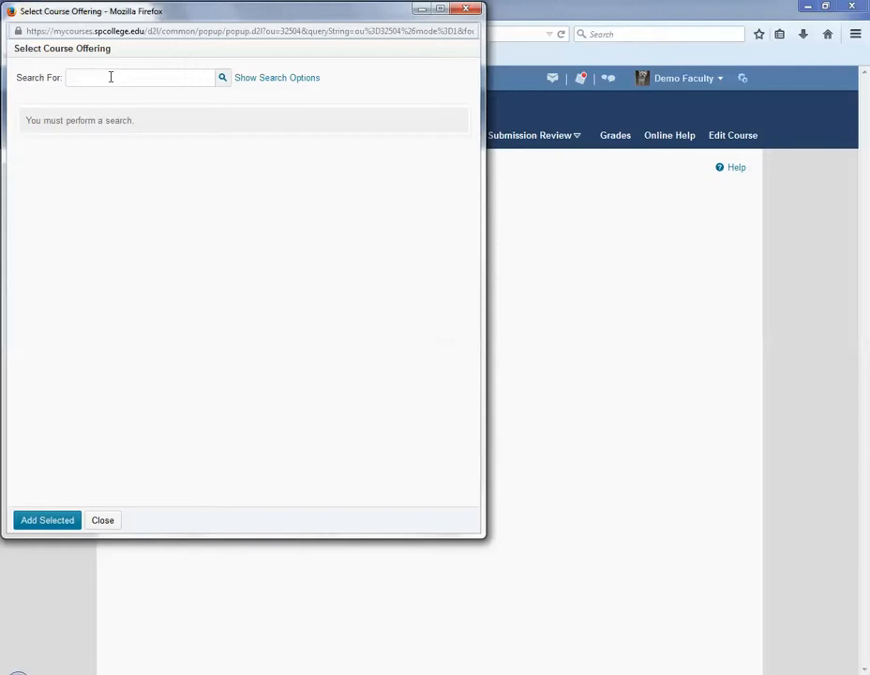
# Search 'sandbox' and add Development Dept Sandbox - Training Course as the copy source.
pyautogui.write('sandbox')
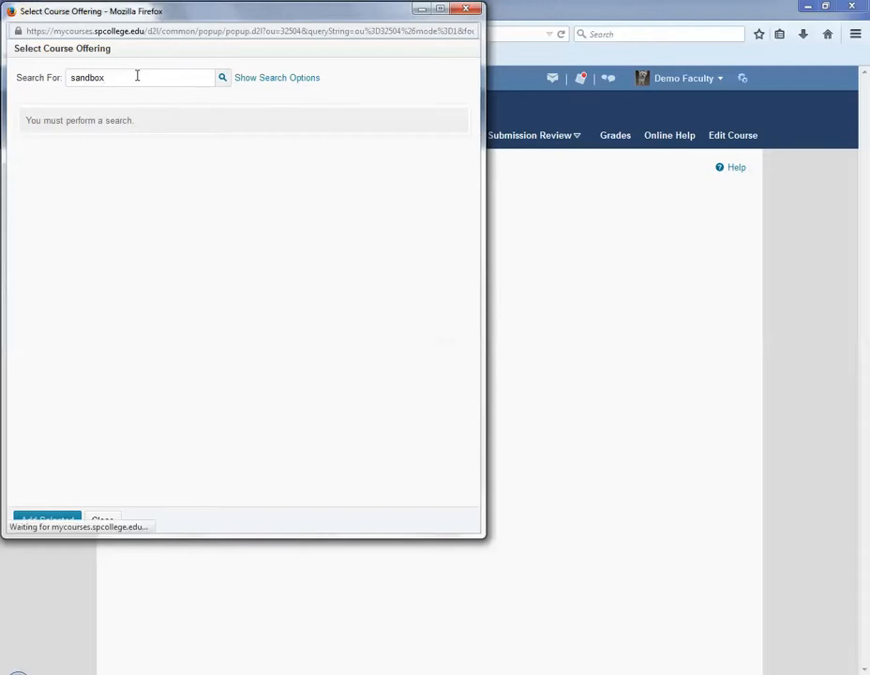
pyautogui.click(222, 77)
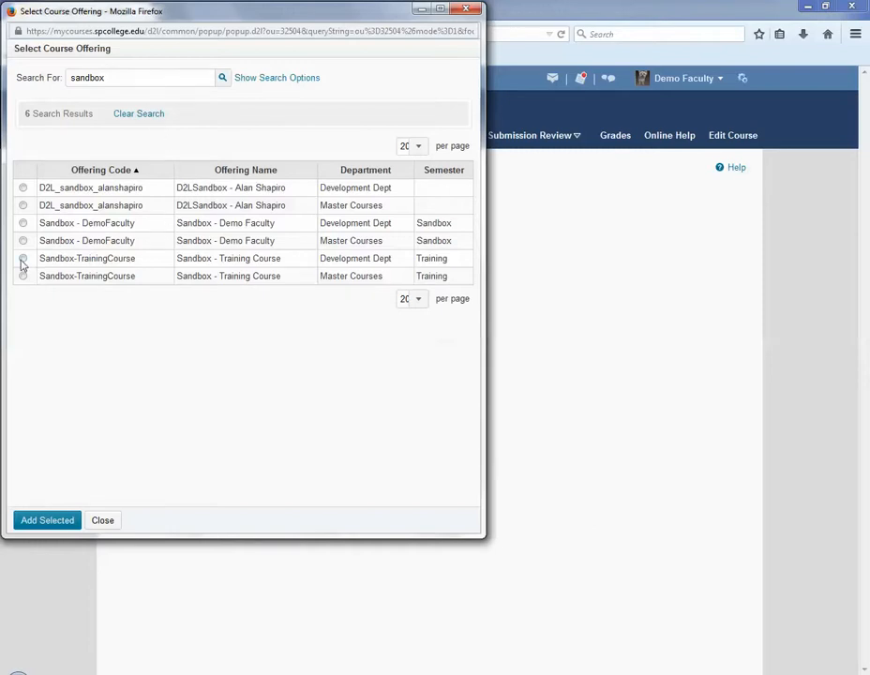
pyautogui.click(22, 258)
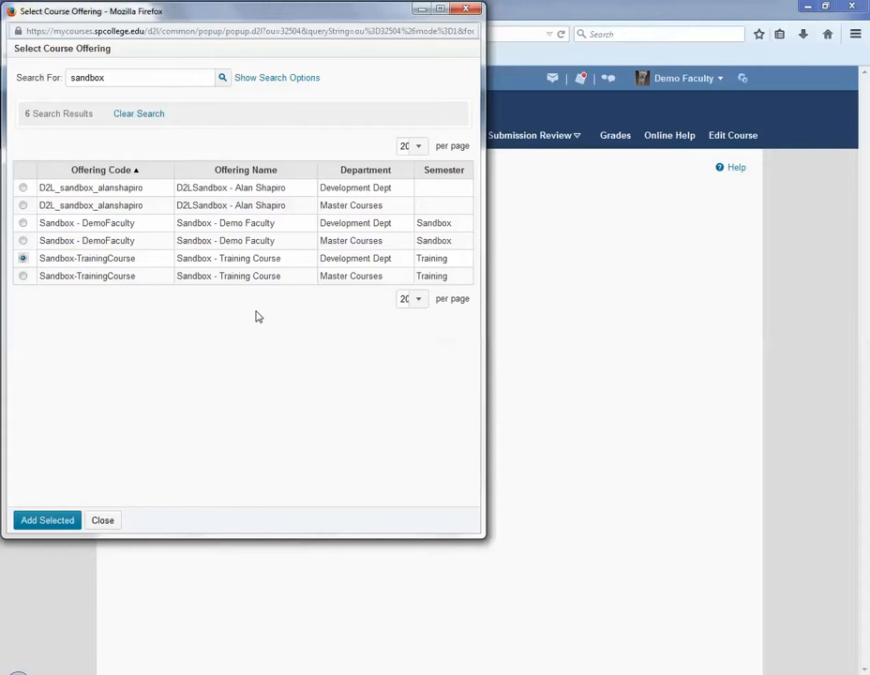
pyautogui.moveTo(160, 492)
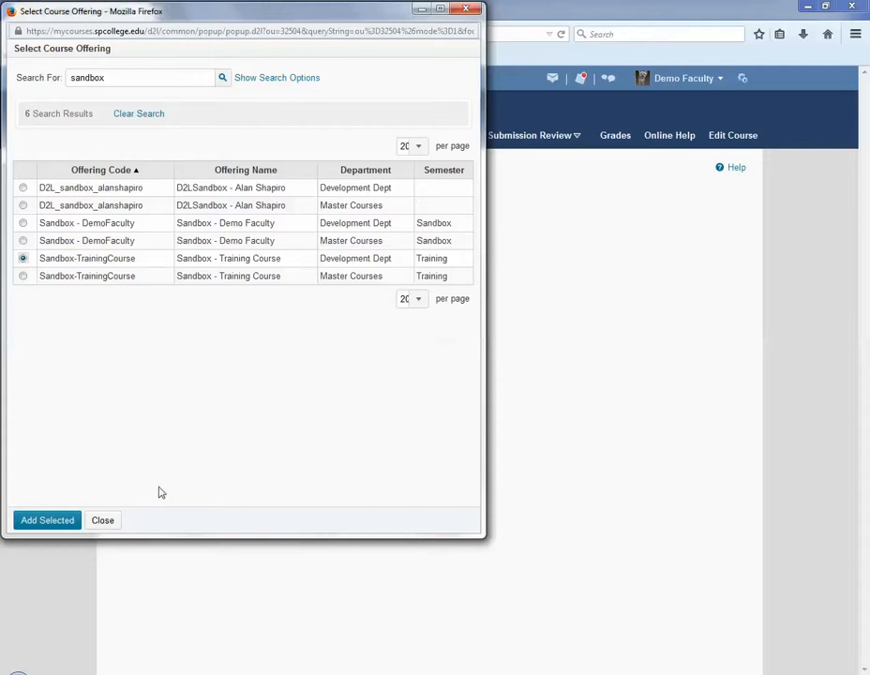
pyautogui.click(47, 520)
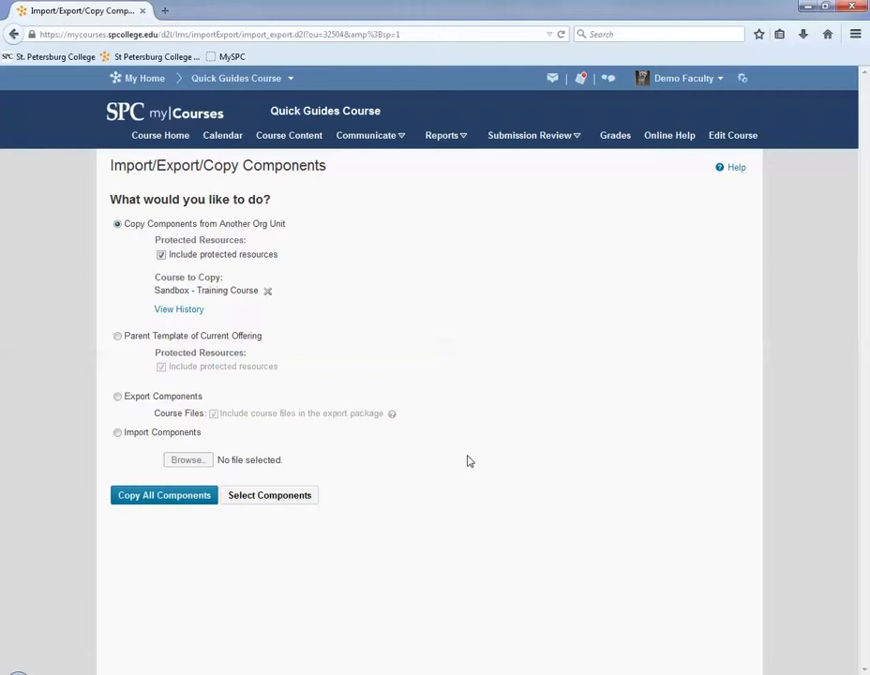
pyautogui.moveTo(297, 506)
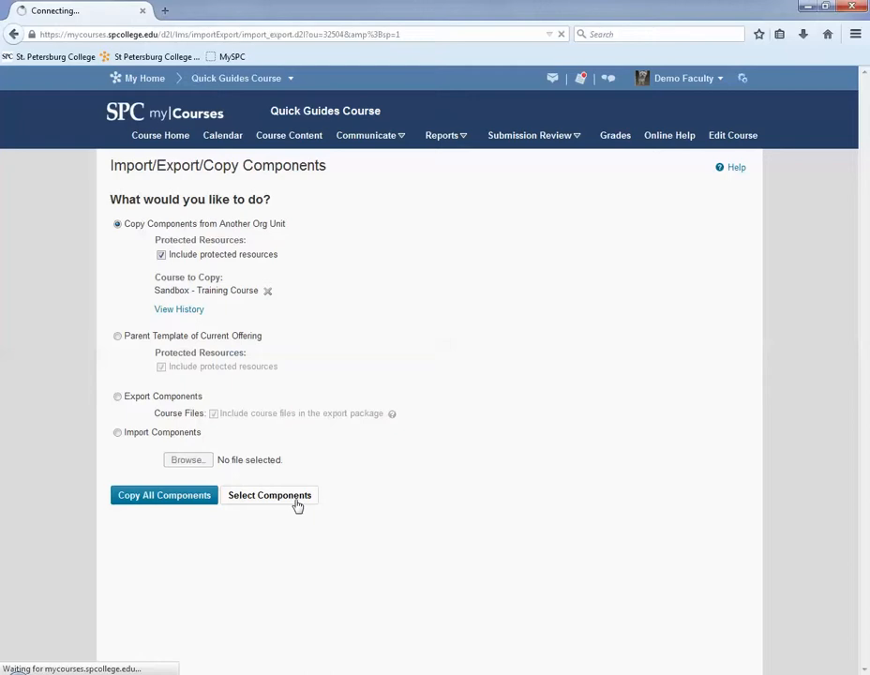
# Choose Select Components for Sandbox - Training Course.
pyautogui.click(269, 495)
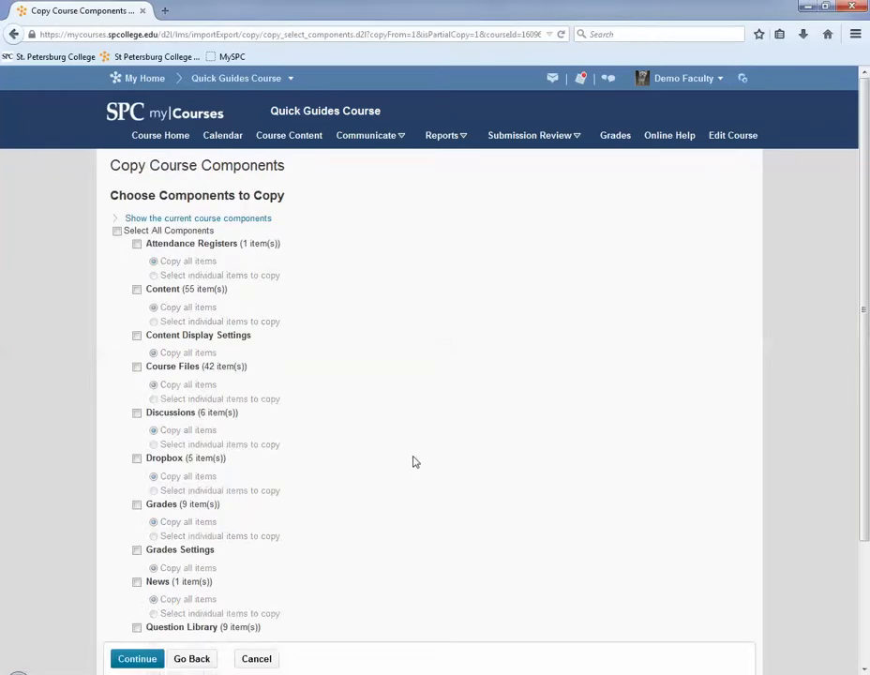
# Tick Rubrics with 'Select individual items to copy' and continue to the rubric list.
pyautogui.scroll(-3)
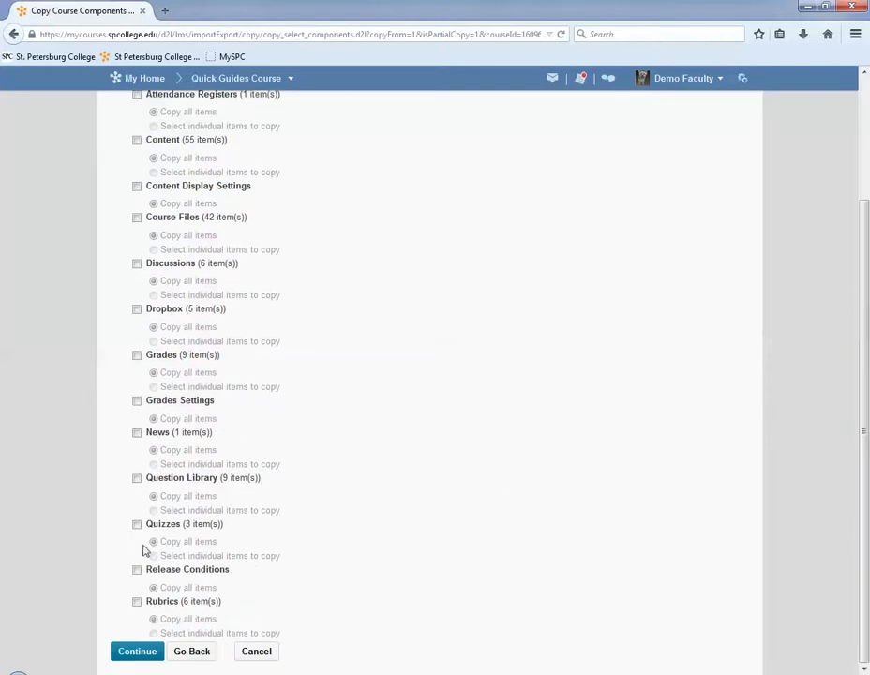
pyautogui.click(137, 601)
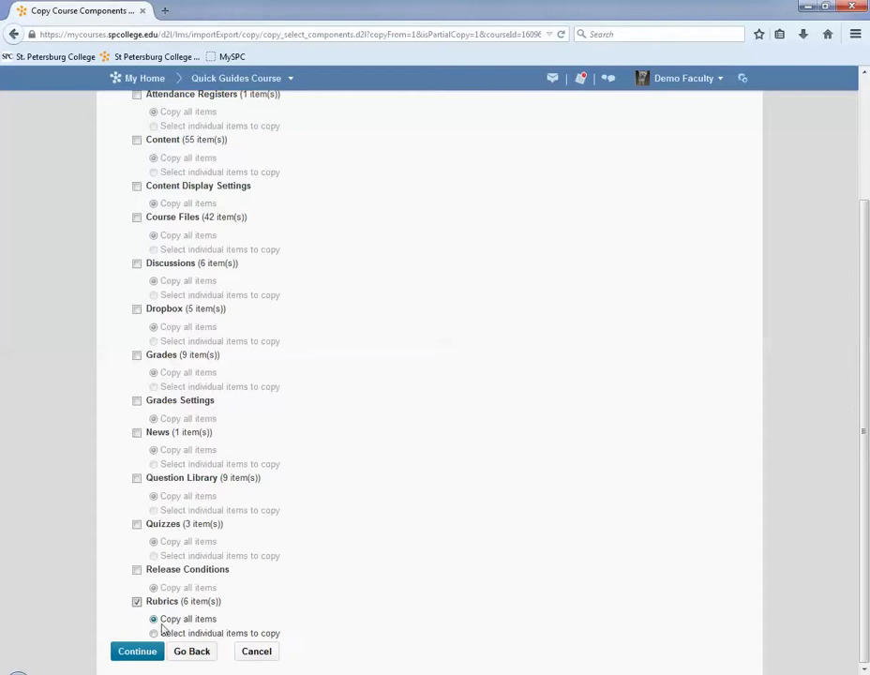
pyautogui.moveTo(199, 630)
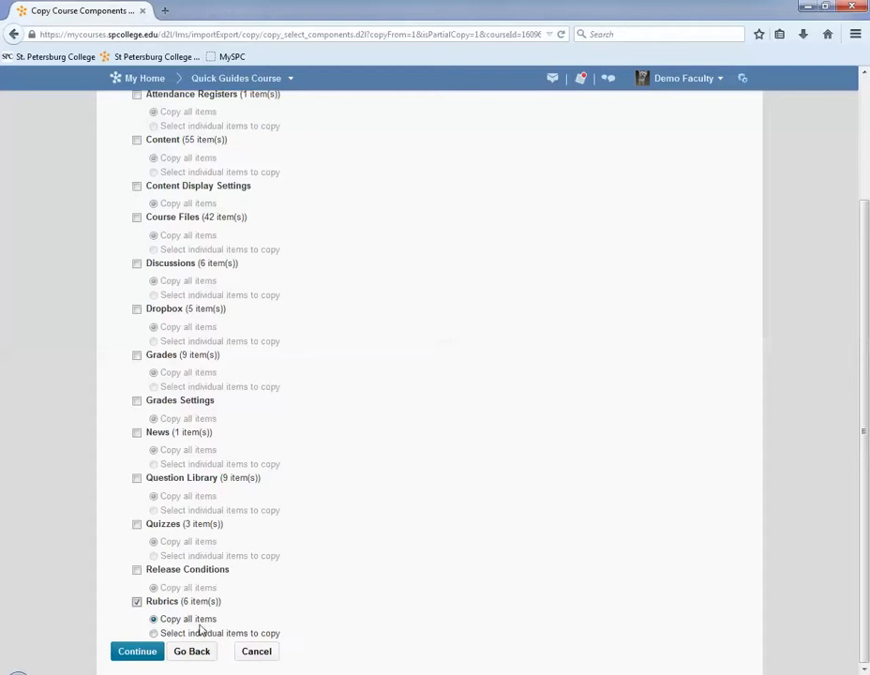
pyautogui.click(153, 633)
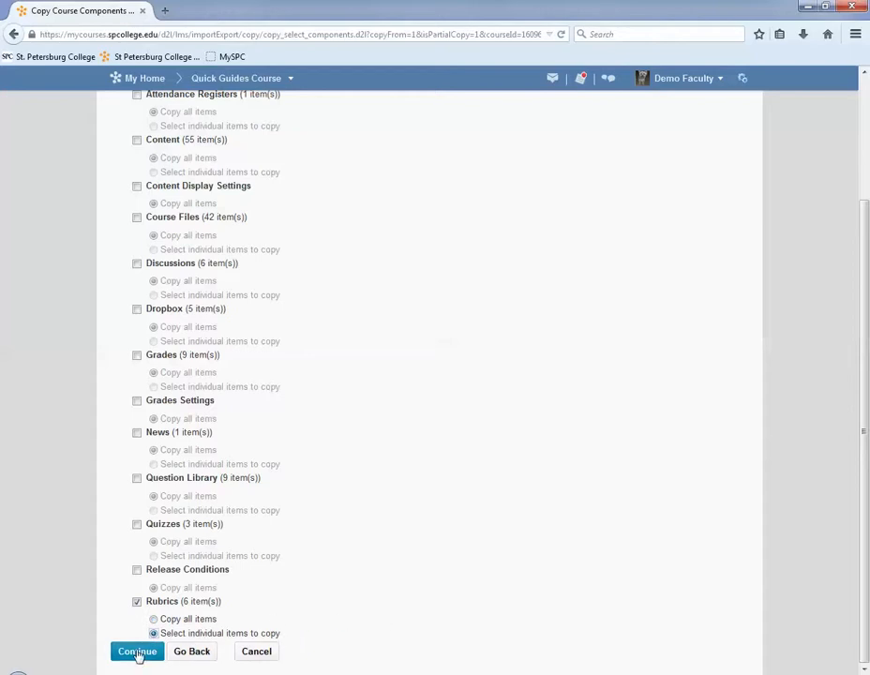
pyautogui.click(137, 651)
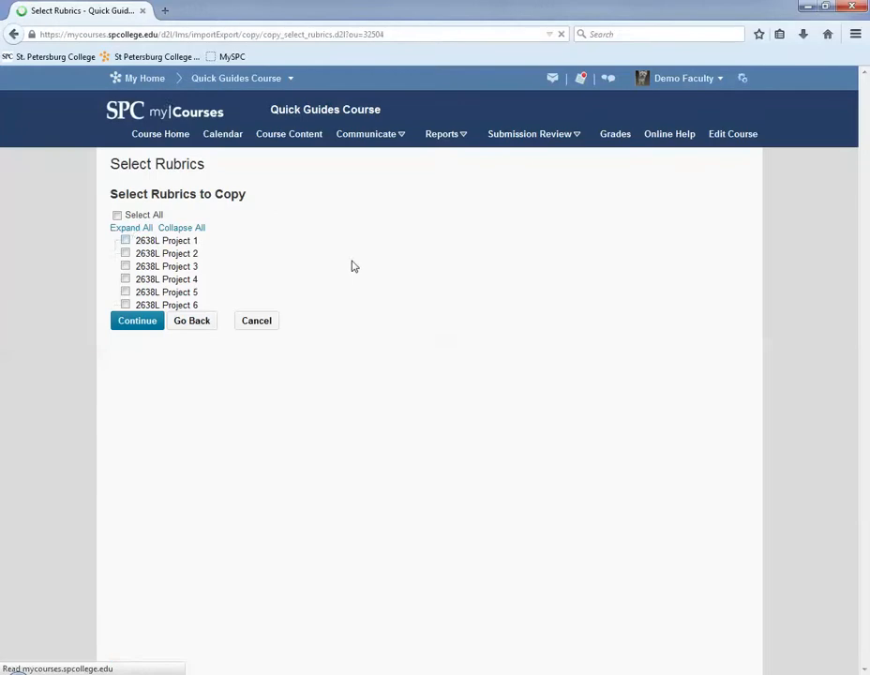
# Select rubrics 2638L Project 1, 2 and 3 and continue to confirmation.
pyautogui.click(125, 254)
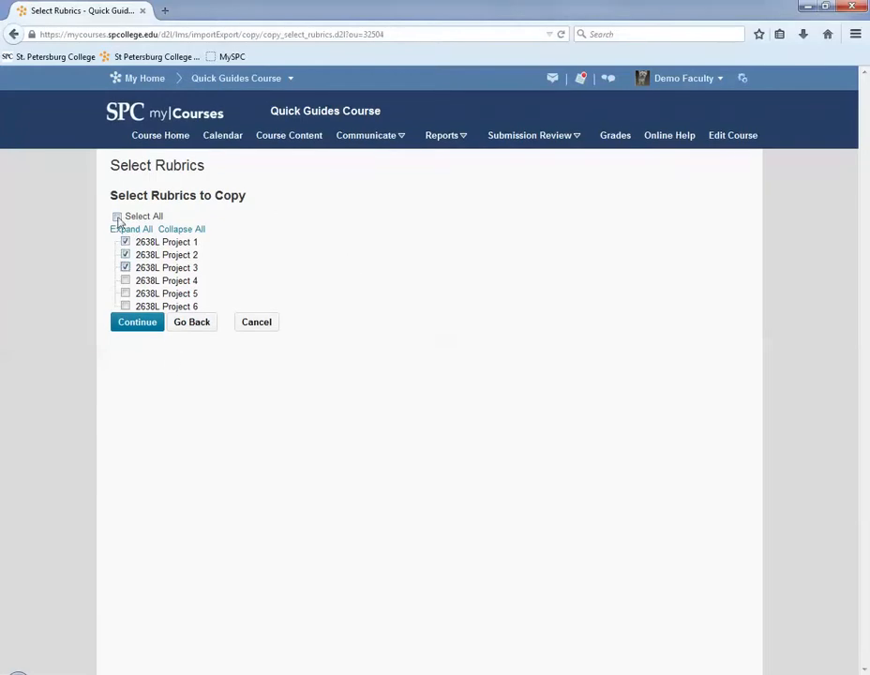
pyautogui.click(137, 322)
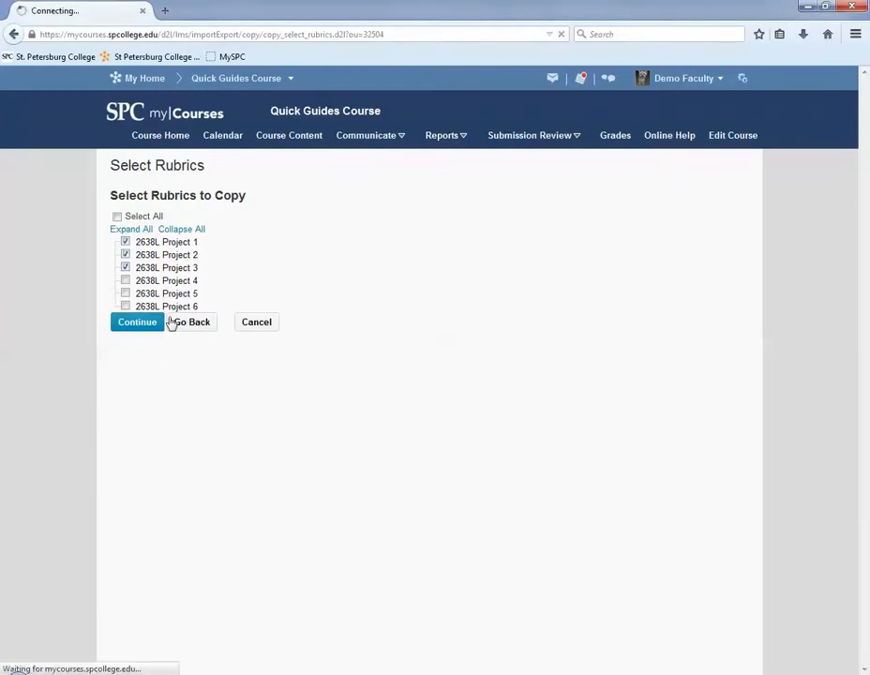
pyautogui.click(137, 321)
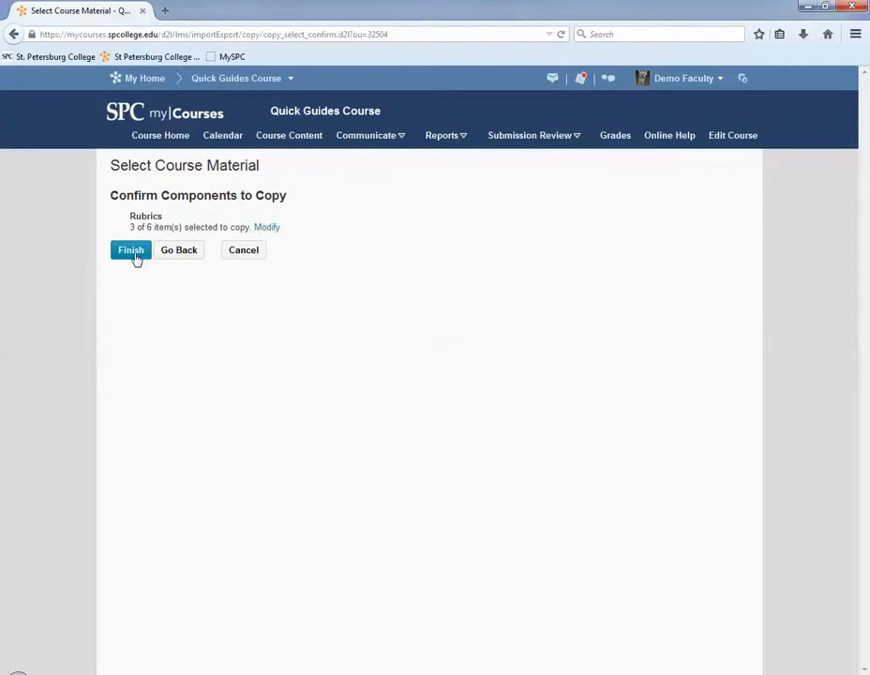
# Finish the copy of the three 2638L Project rubrics.
pyautogui.click(130, 249)
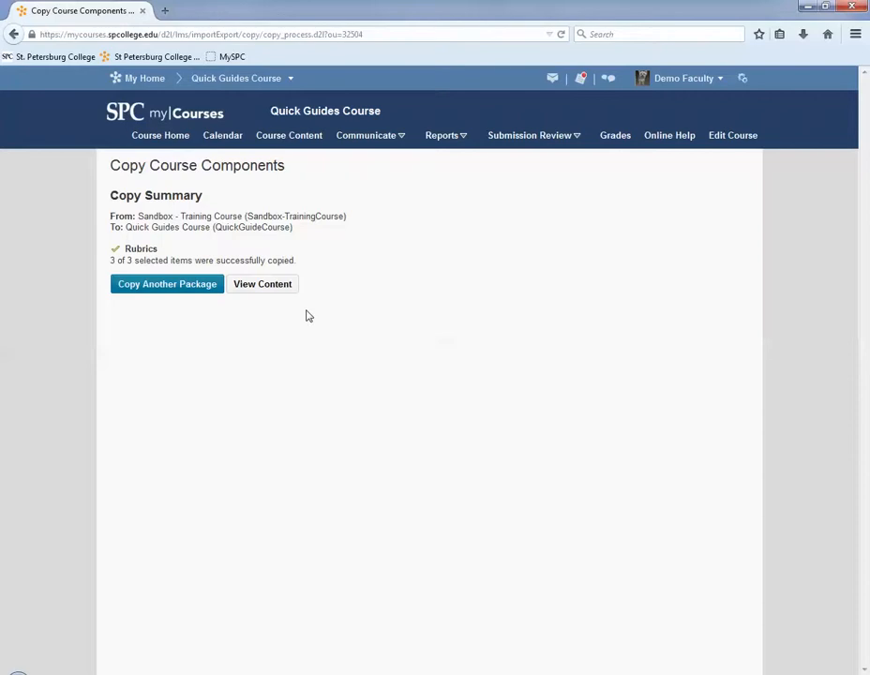
pyautogui.moveTo(349, 331)
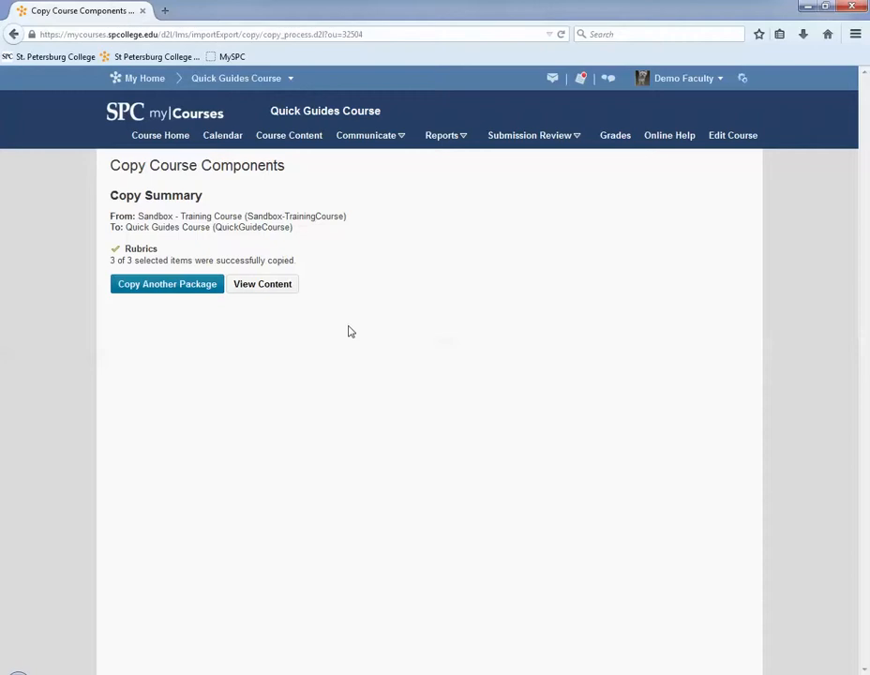
pyautogui.moveTo(731, 147)
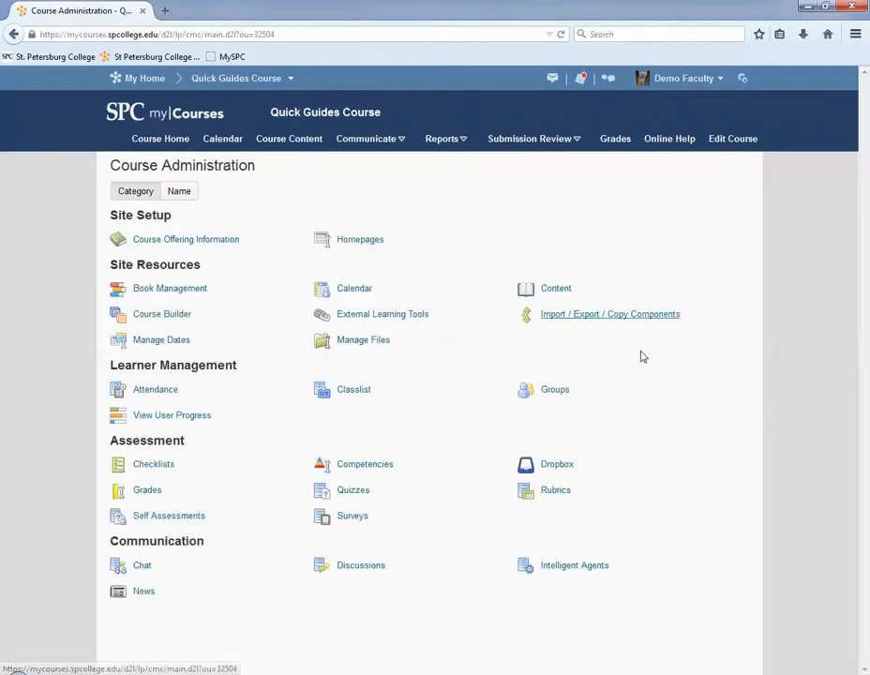
# Open Rubrics under Assessment to see 2638L Project 1, 2 and 3 listed.
pyautogui.click(556, 489)
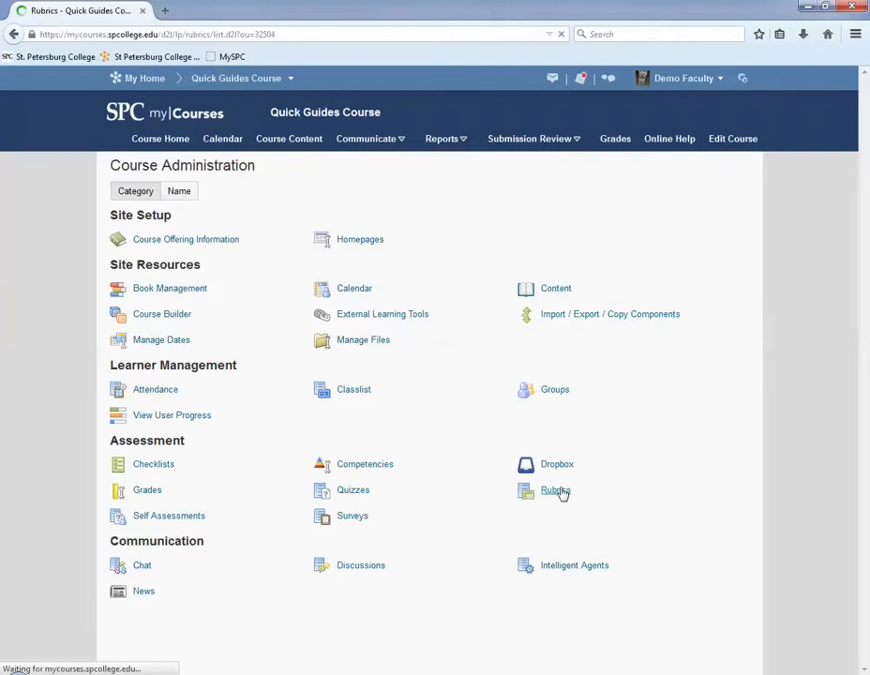
pyautogui.click(556, 489)
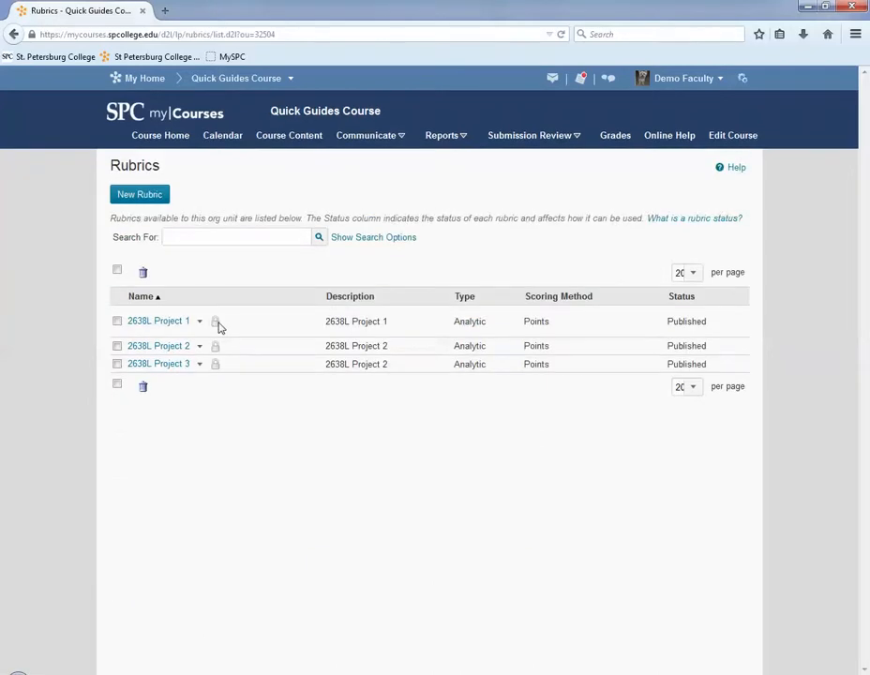
pyautogui.moveTo(215, 321)
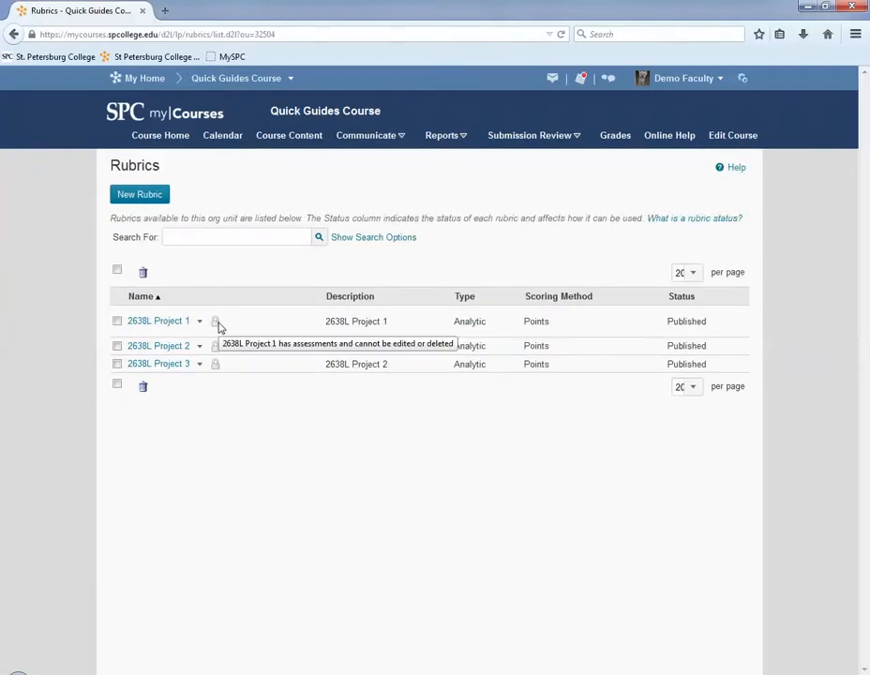